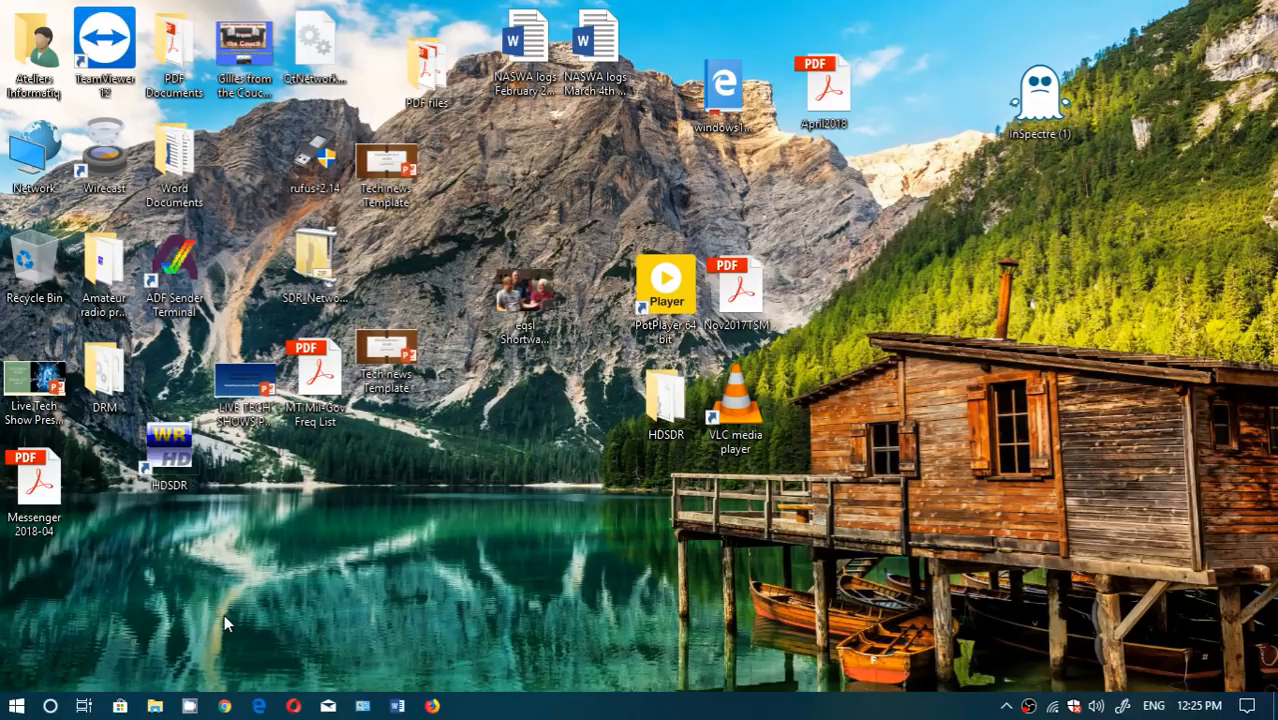
{"action": "mouse_move", "coordinate": [108, 588]}
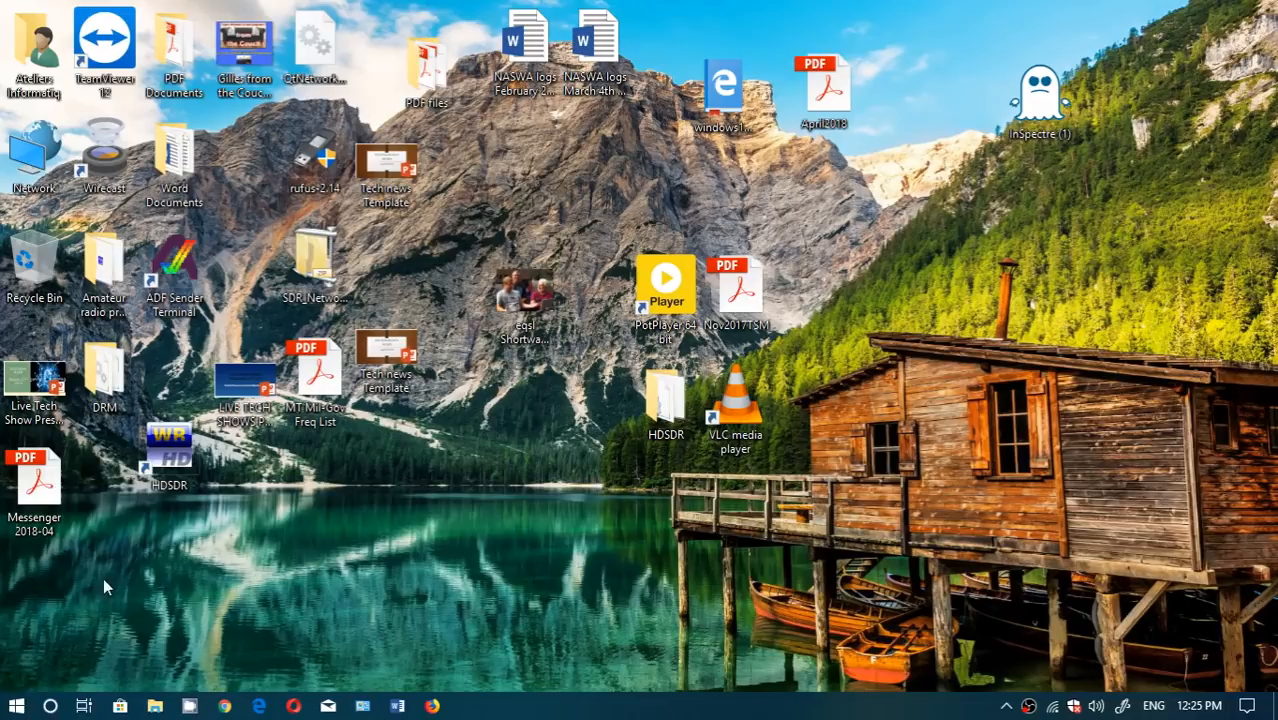
Show the Start menu, dismiss it, then bring up Task View with its New desktop option
{"action": "left_click", "coordinate": [16, 706]}
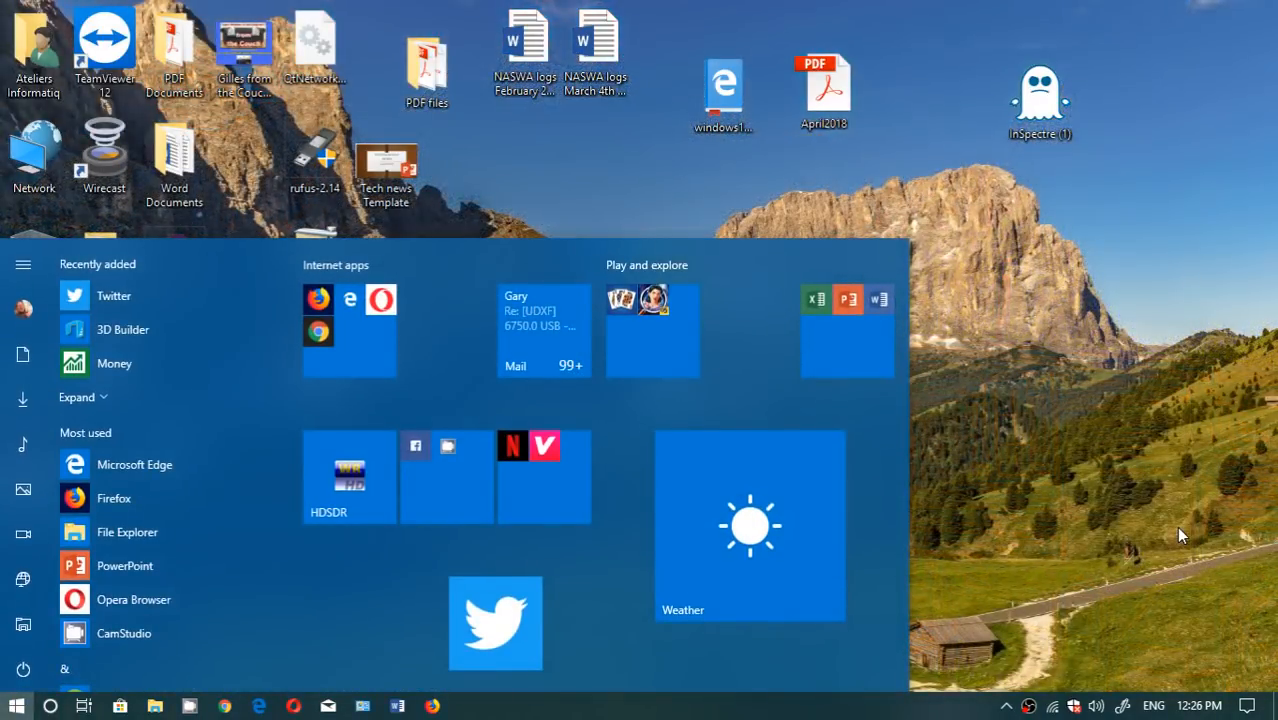
{"action": "left_click", "coordinate": [16, 704]}
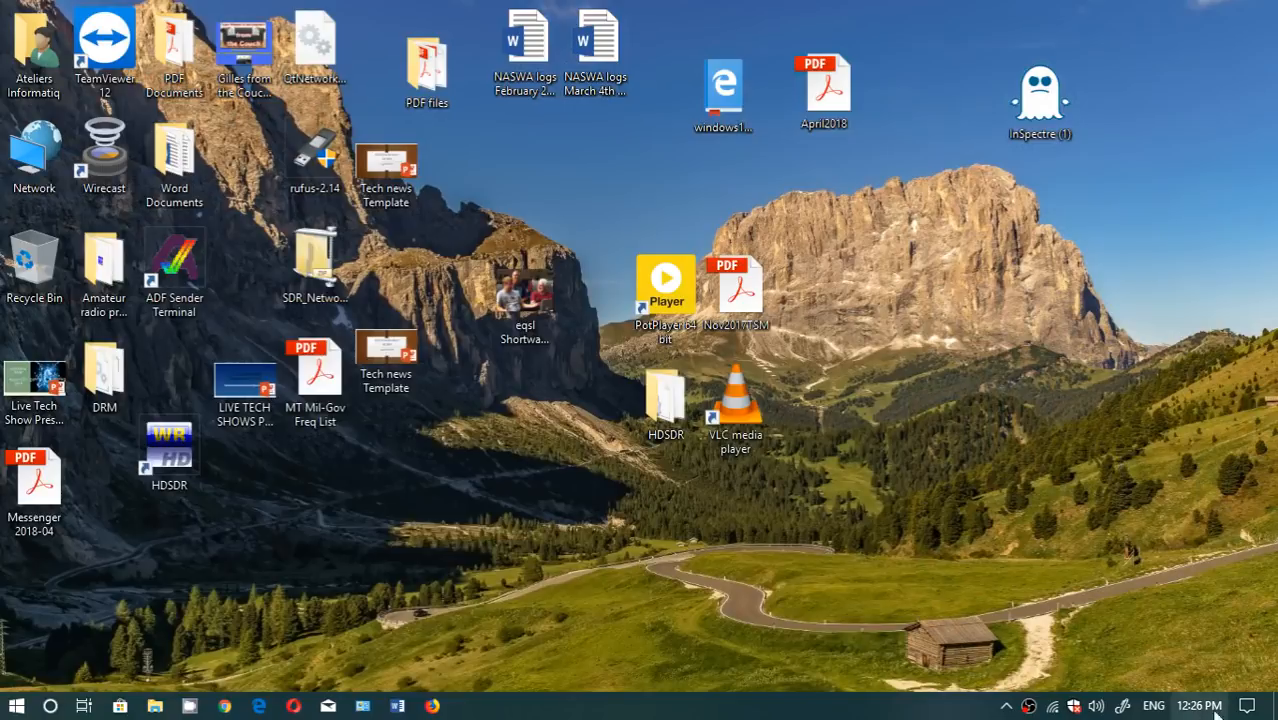
{"action": "left_click", "coordinate": [1248, 704]}
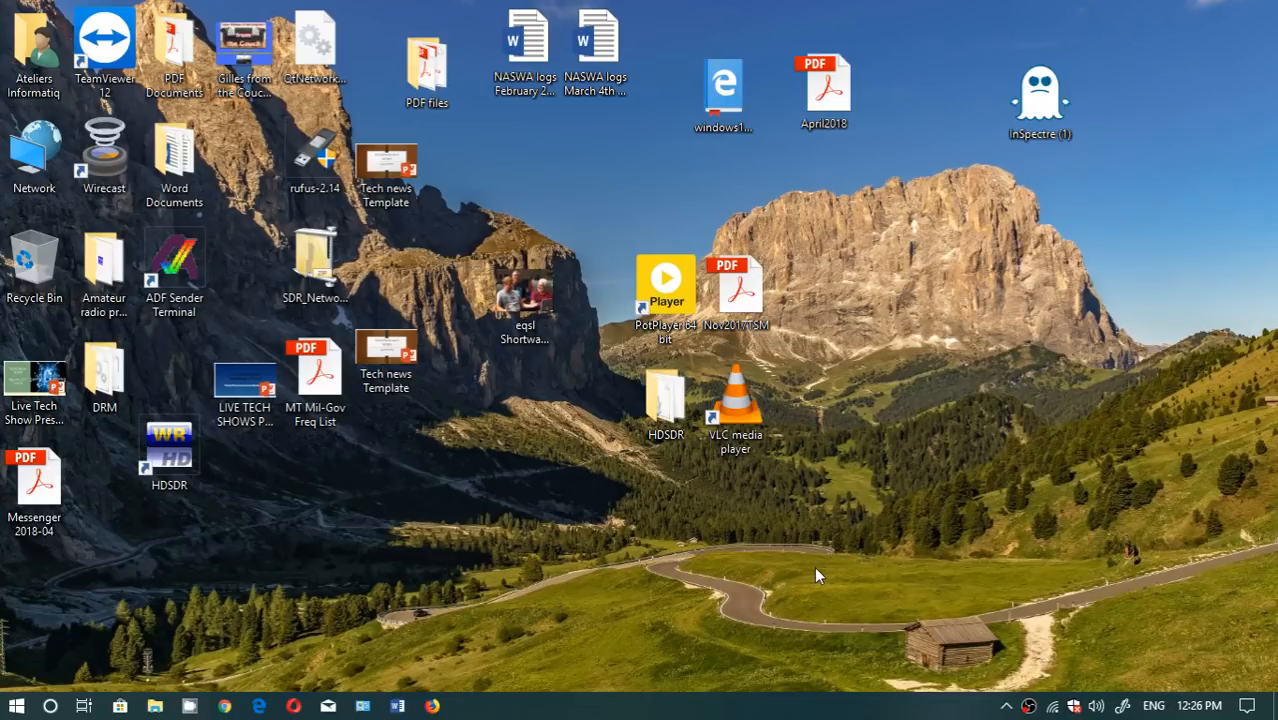
{"action": "mouse_move", "coordinate": [478, 552]}
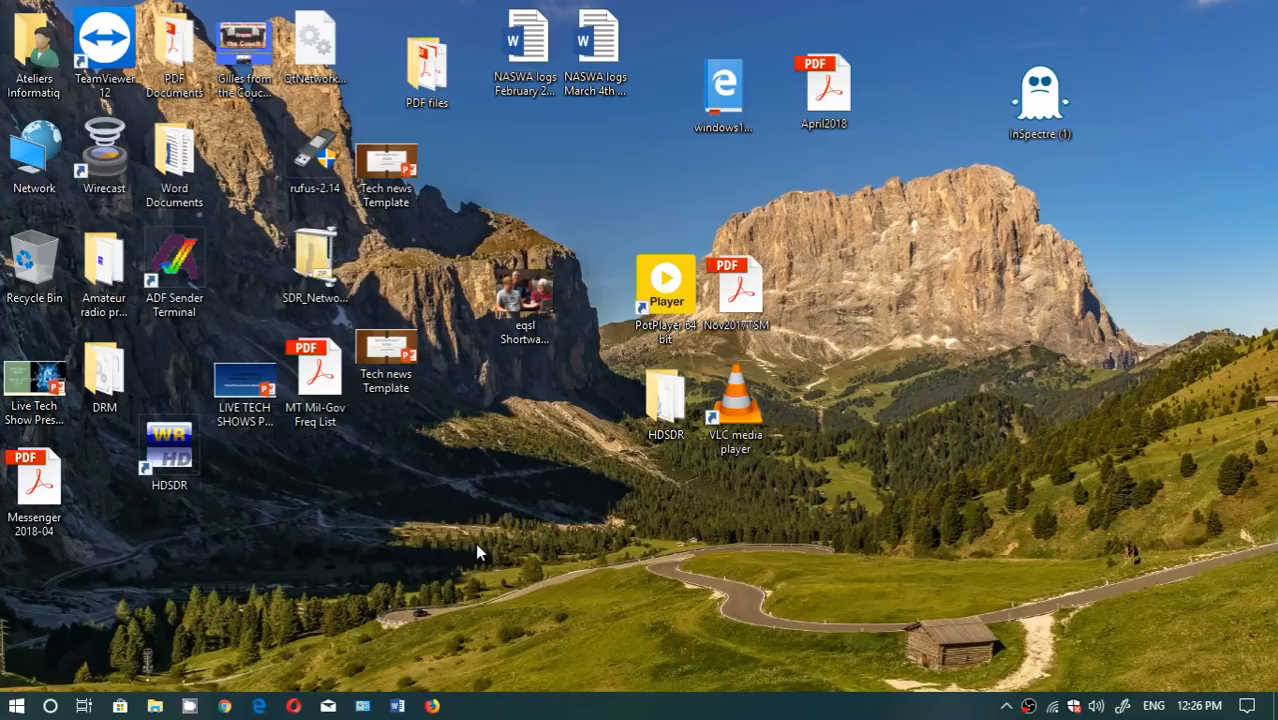
{"action": "mouse_move", "coordinate": [436, 552]}
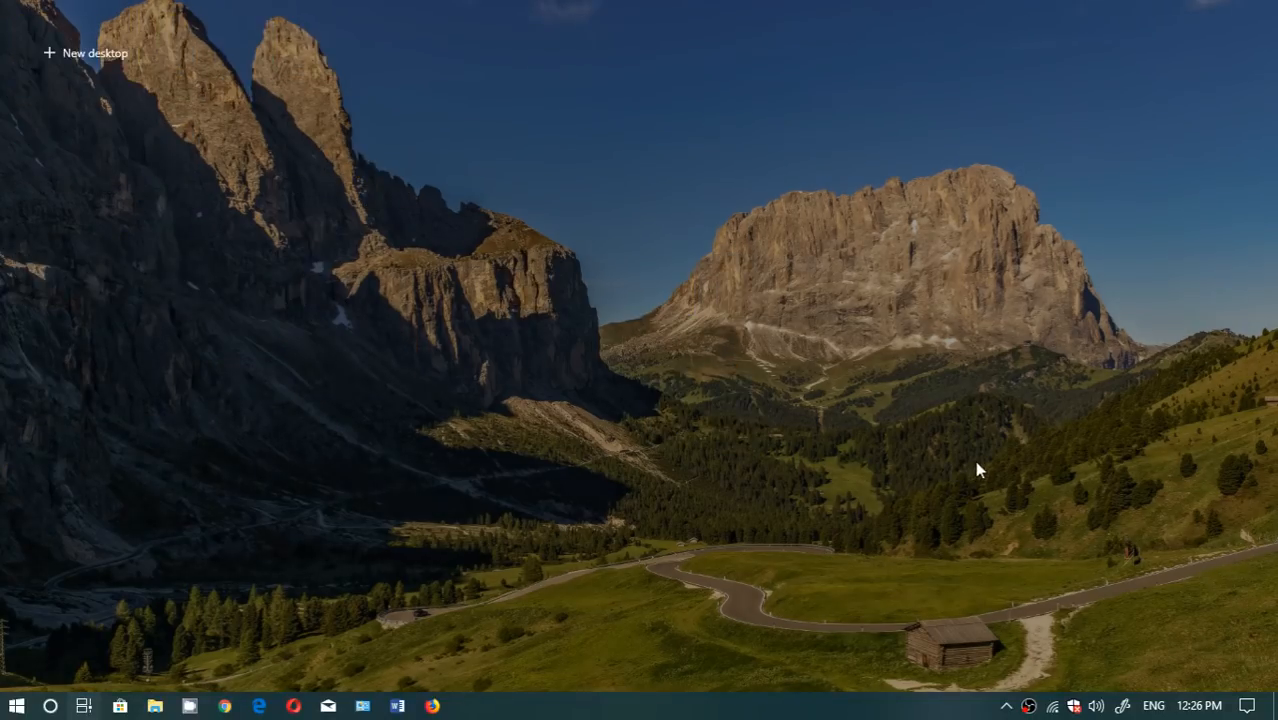
Scroll down through the Timeline of past activities in Task View
{"action": "left_click", "coordinate": [52, 706]}
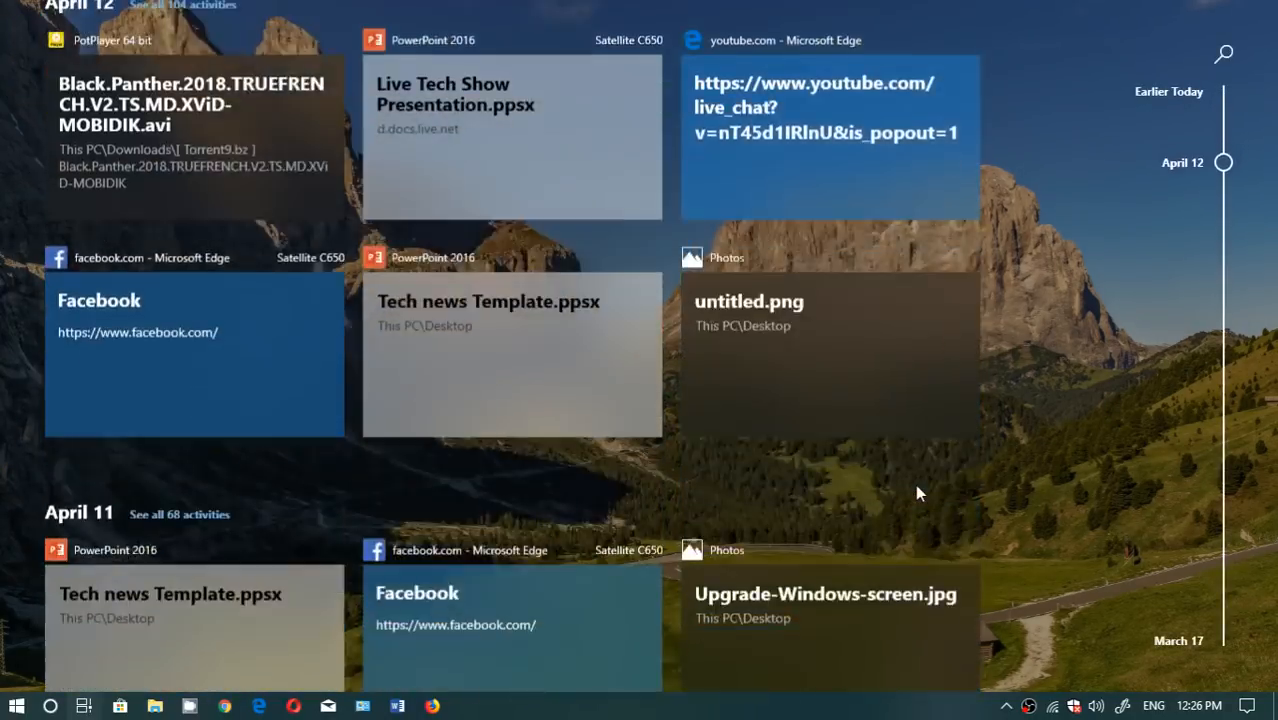
{"action": "scroll", "scroll_direction": "down", "scroll_amount": 3}
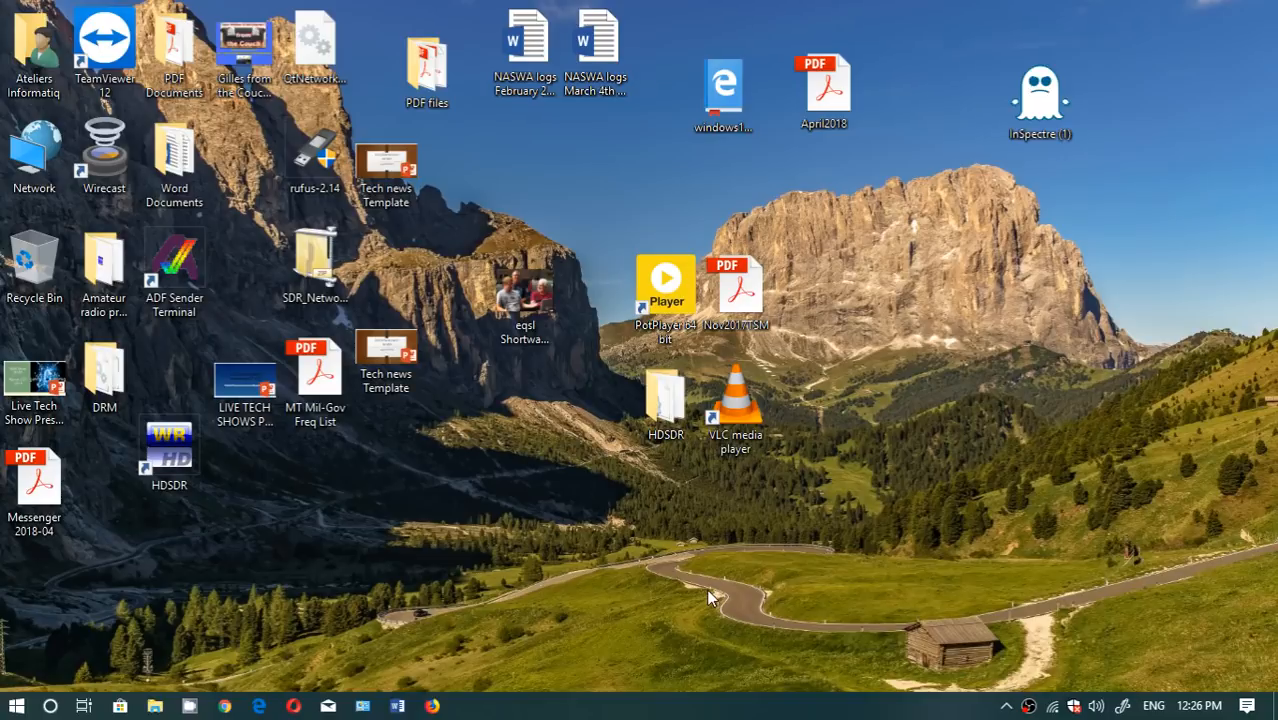
Reach the System category's Display page from Action Center's All settings
{"action": "left_click", "coordinate": [1248, 706]}
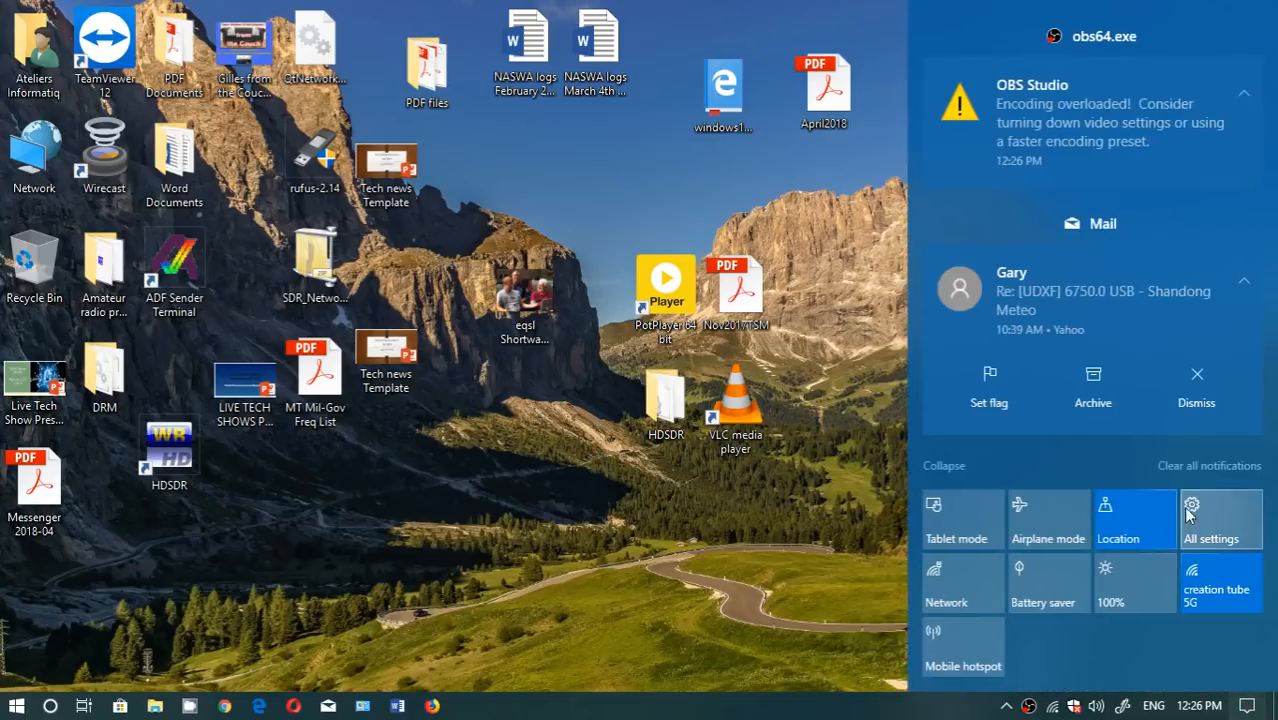
{"action": "mouse_move", "coordinate": [1218, 504]}
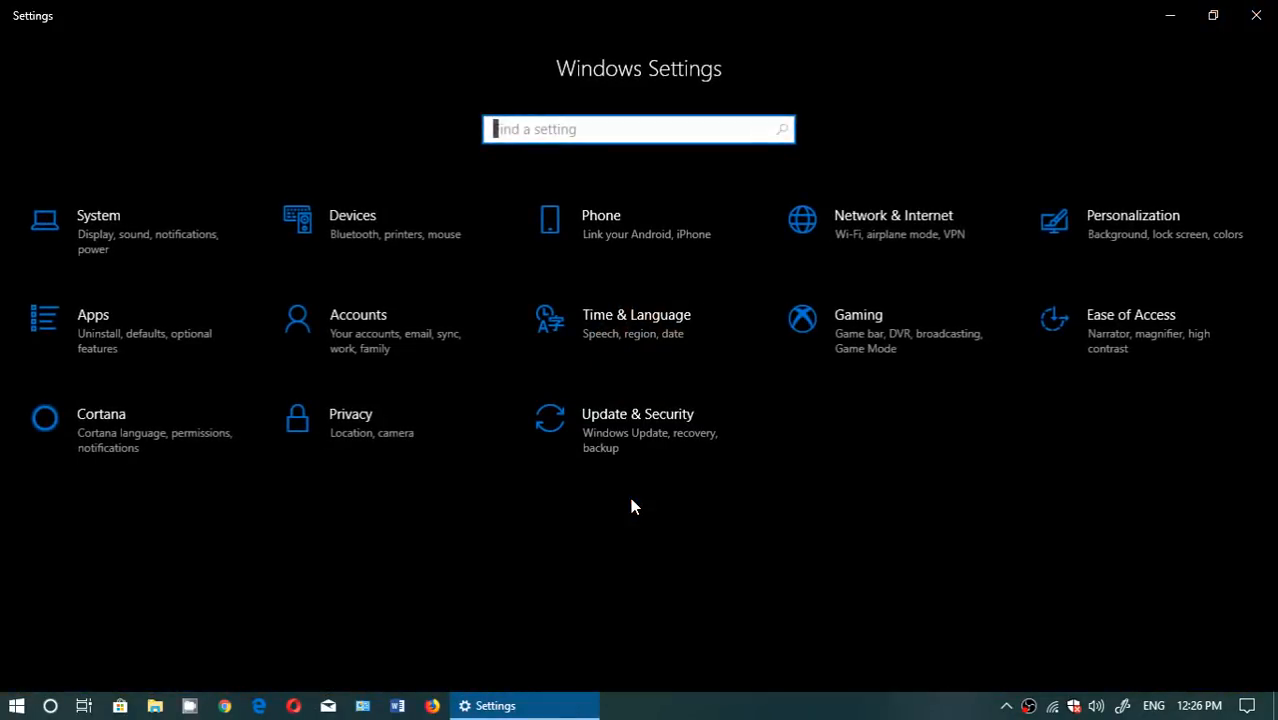
{"action": "mouse_move", "coordinate": [808, 490]}
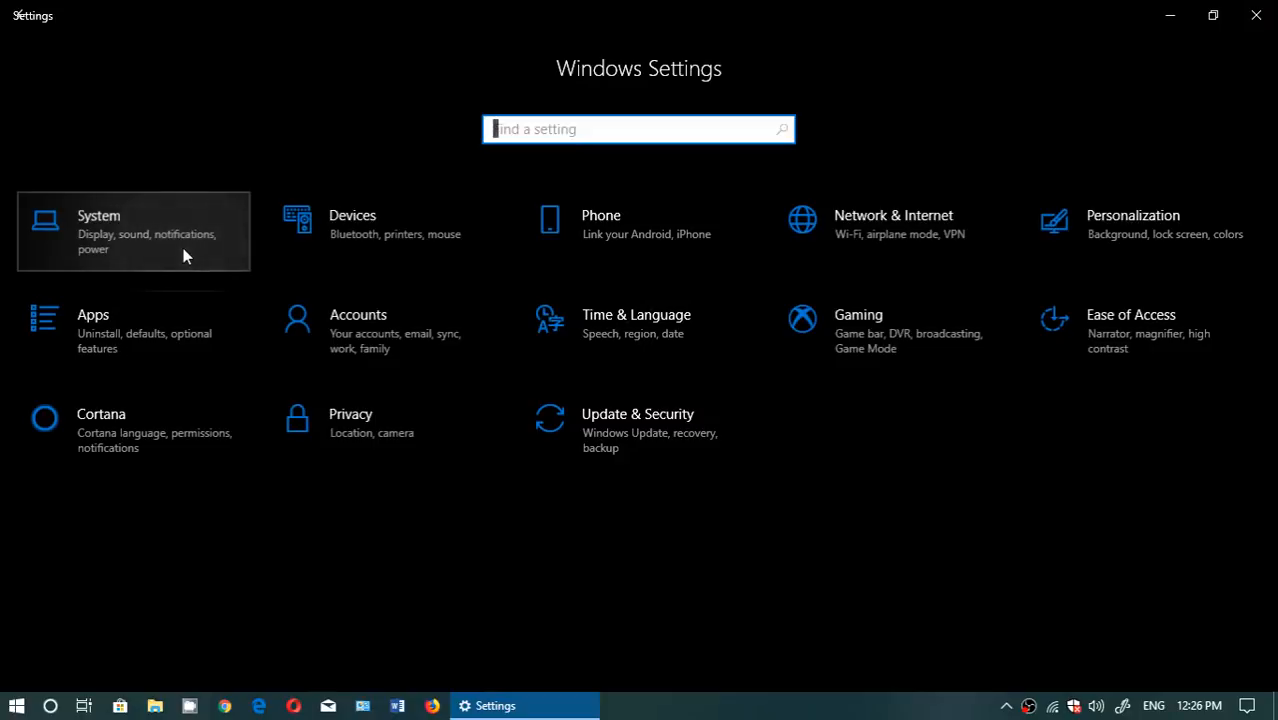
{"action": "left_click", "coordinate": [132, 232]}
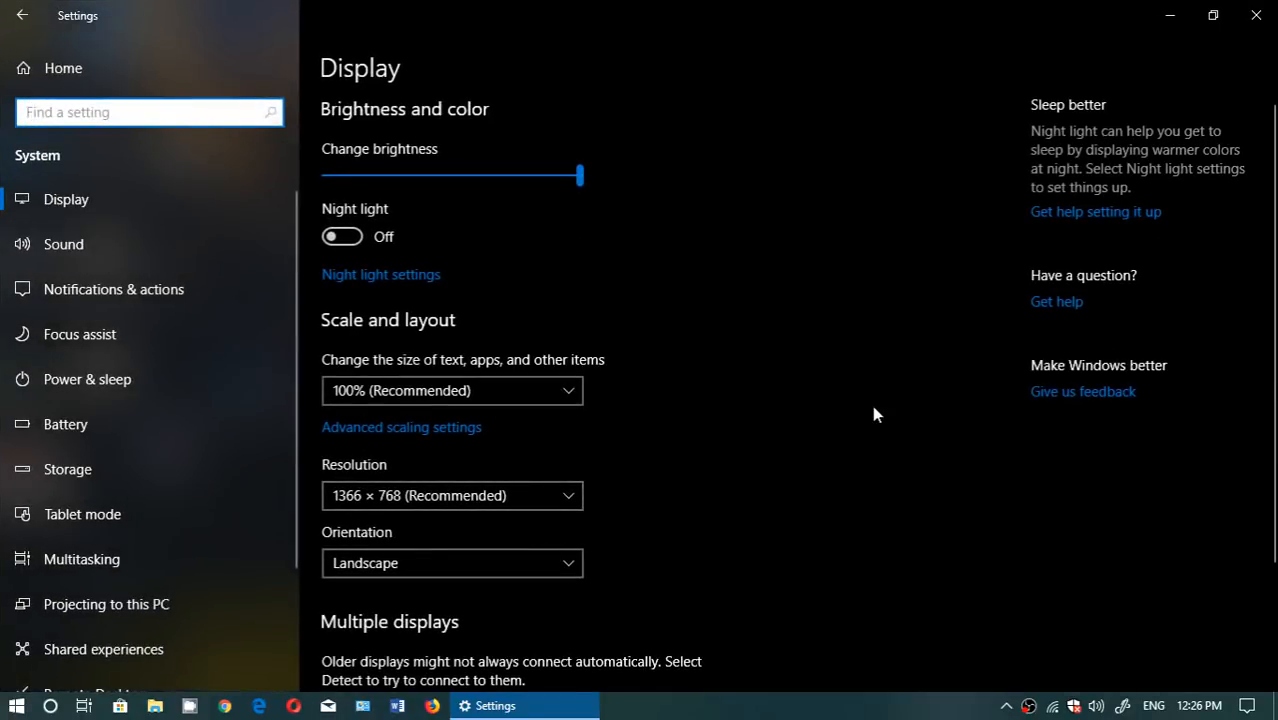
{"action": "mouse_move", "coordinate": [814, 438]}
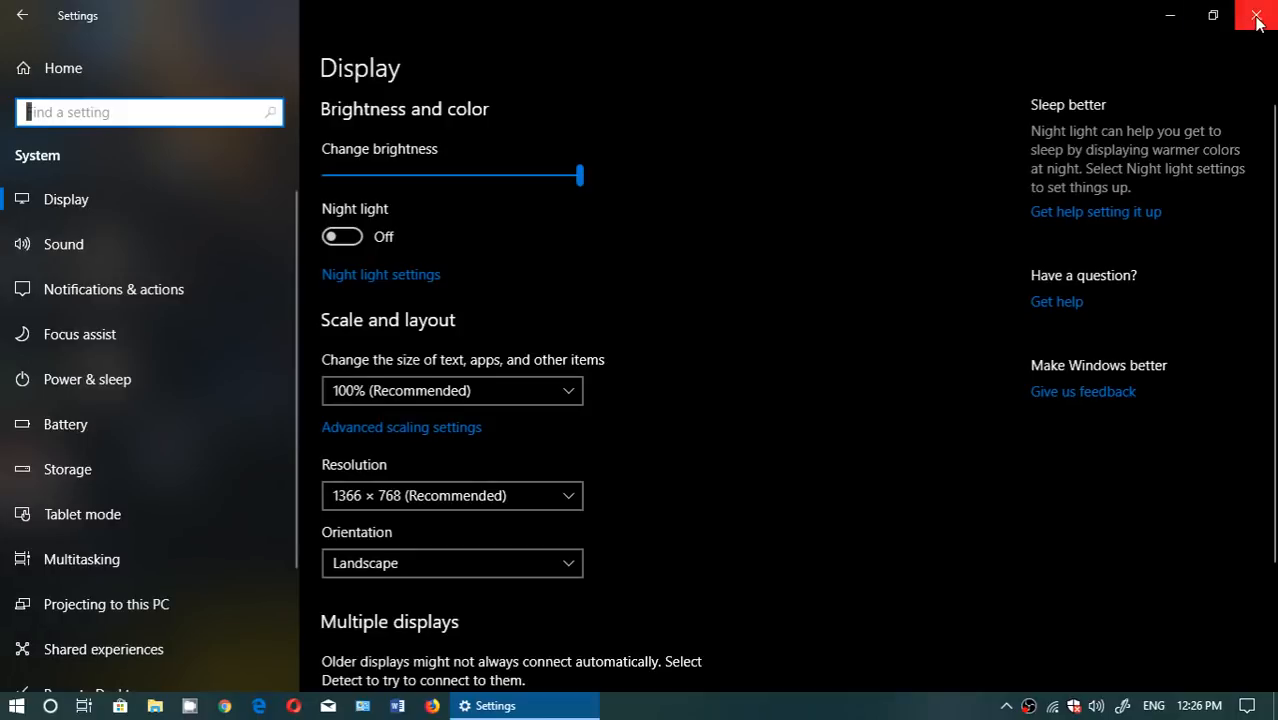
Close the Settings window to return to the desktop
{"action": "left_click", "coordinate": [1256, 16]}
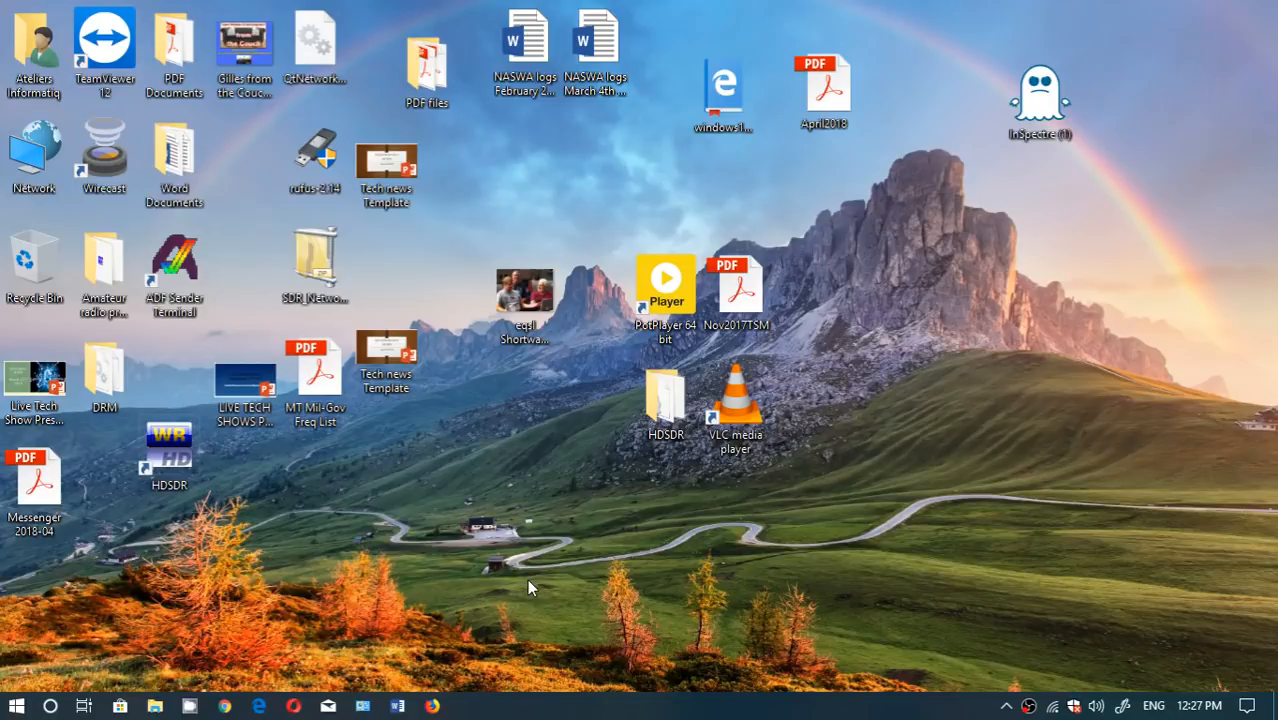
{"action": "mouse_move", "coordinate": [790, 574]}
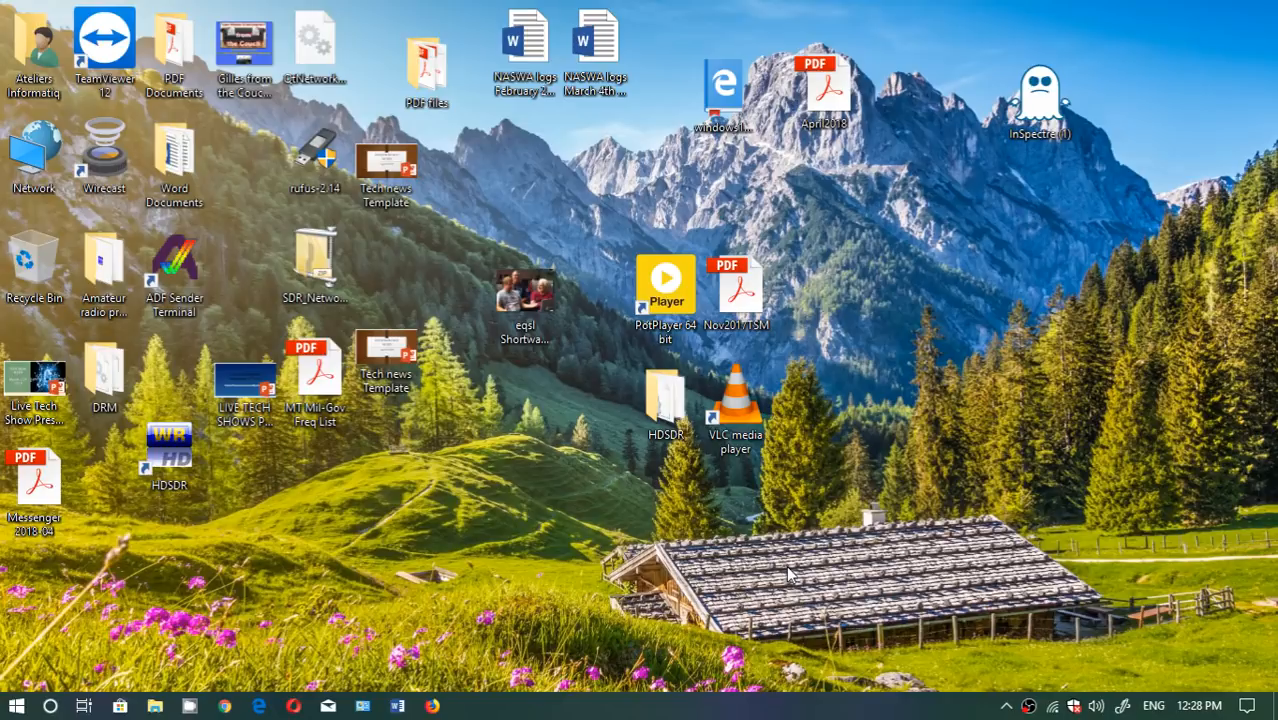
{"action": "mouse_move", "coordinate": [650, 564]}
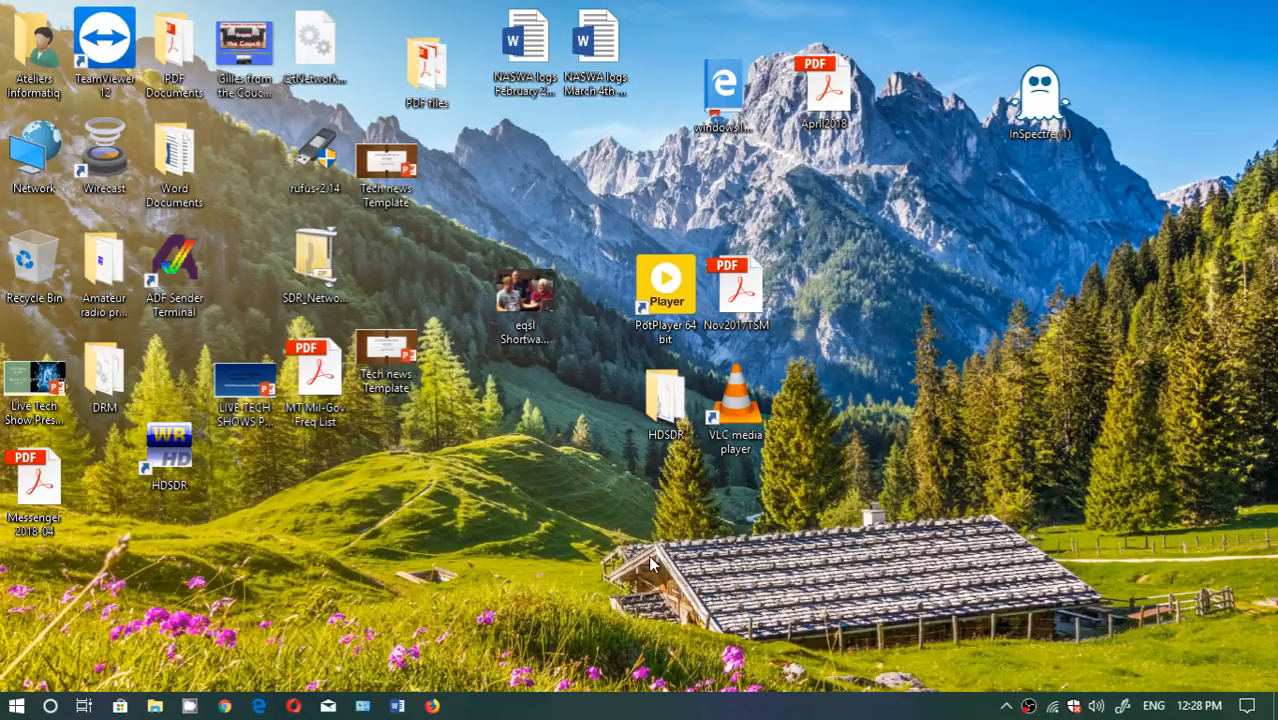
{"action": "mouse_move", "coordinate": [304, 496]}
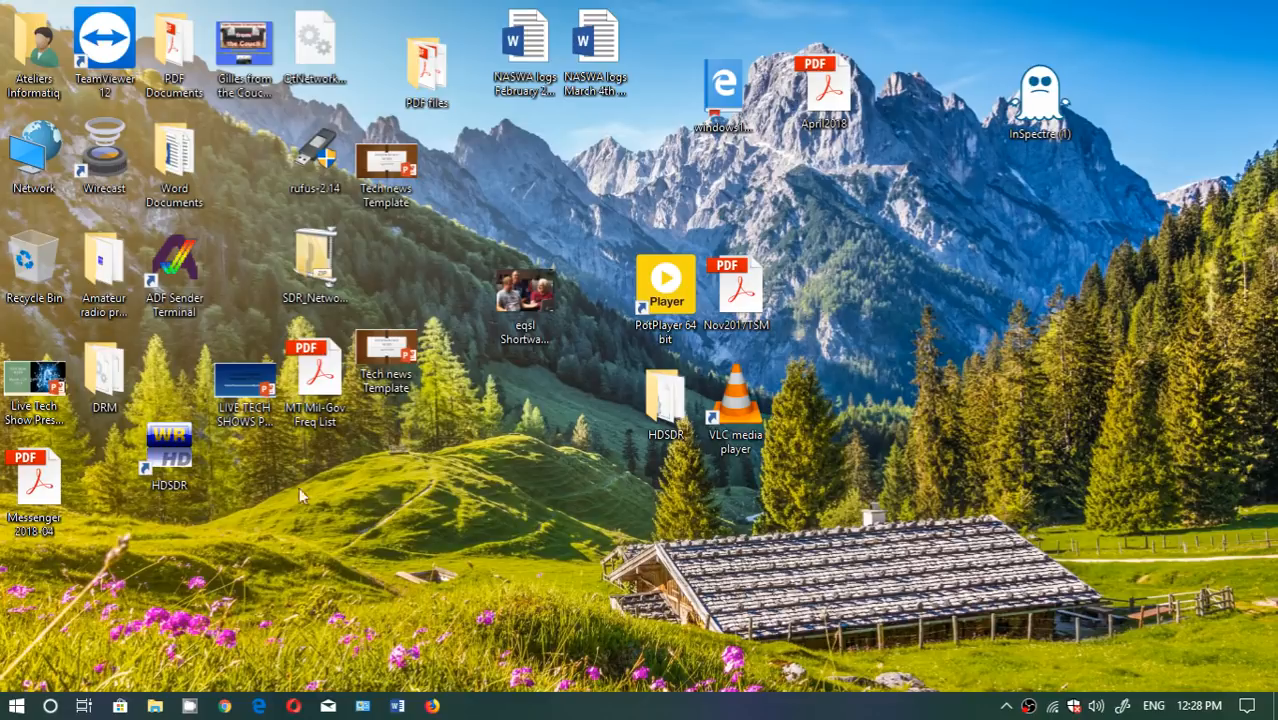
{"action": "mouse_move", "coordinate": [568, 540]}
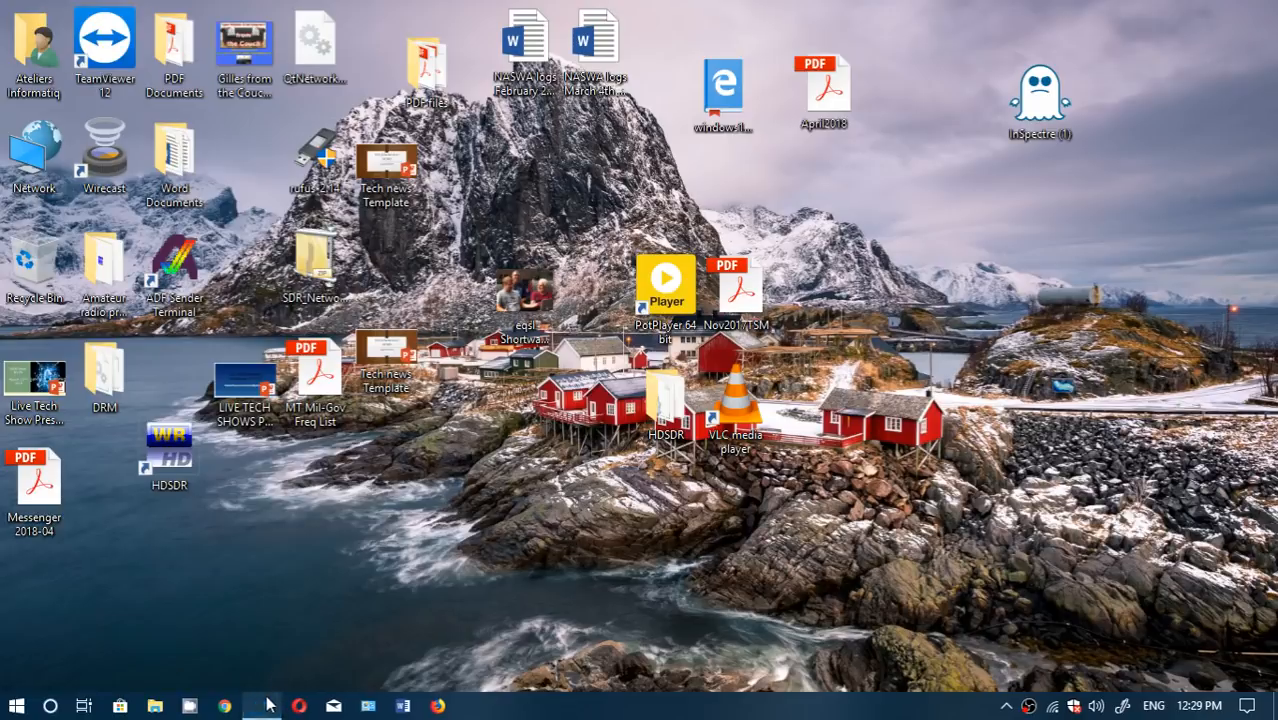
Launch Edge from the taskbar and view the Google homepage
{"action": "left_click", "coordinate": [224, 704]}
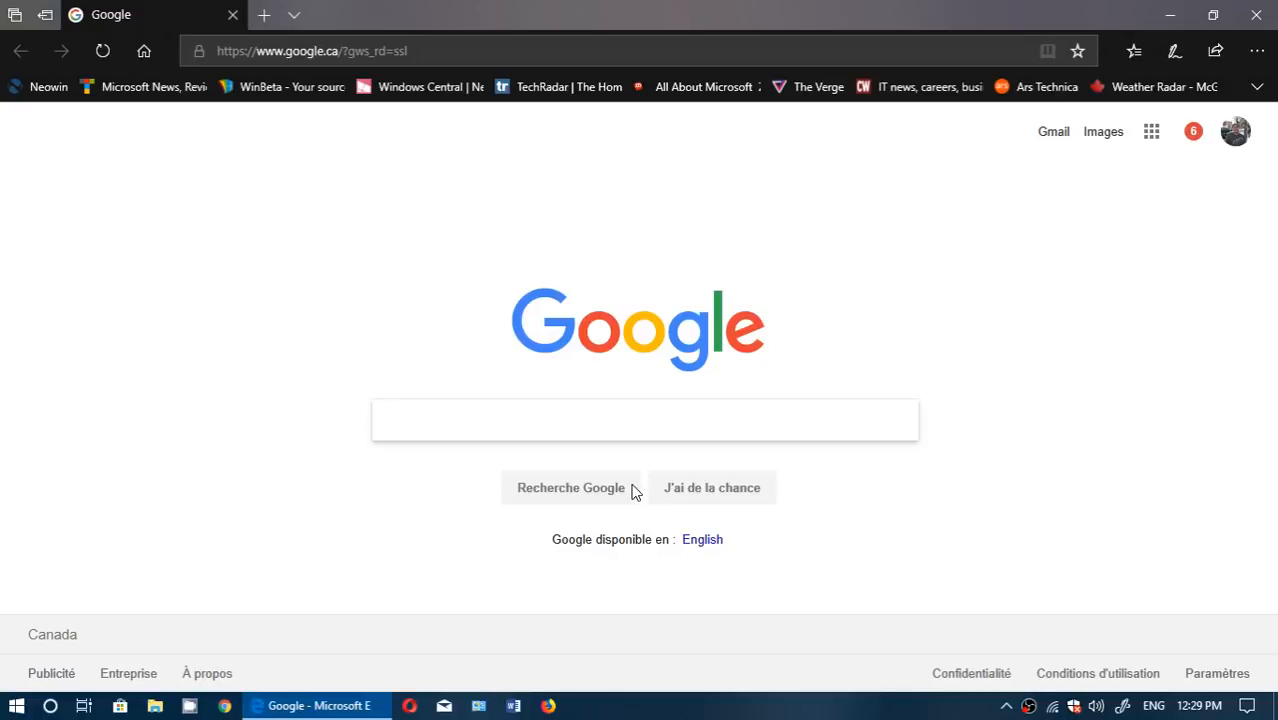
{"action": "left_click", "coordinate": [644, 420]}
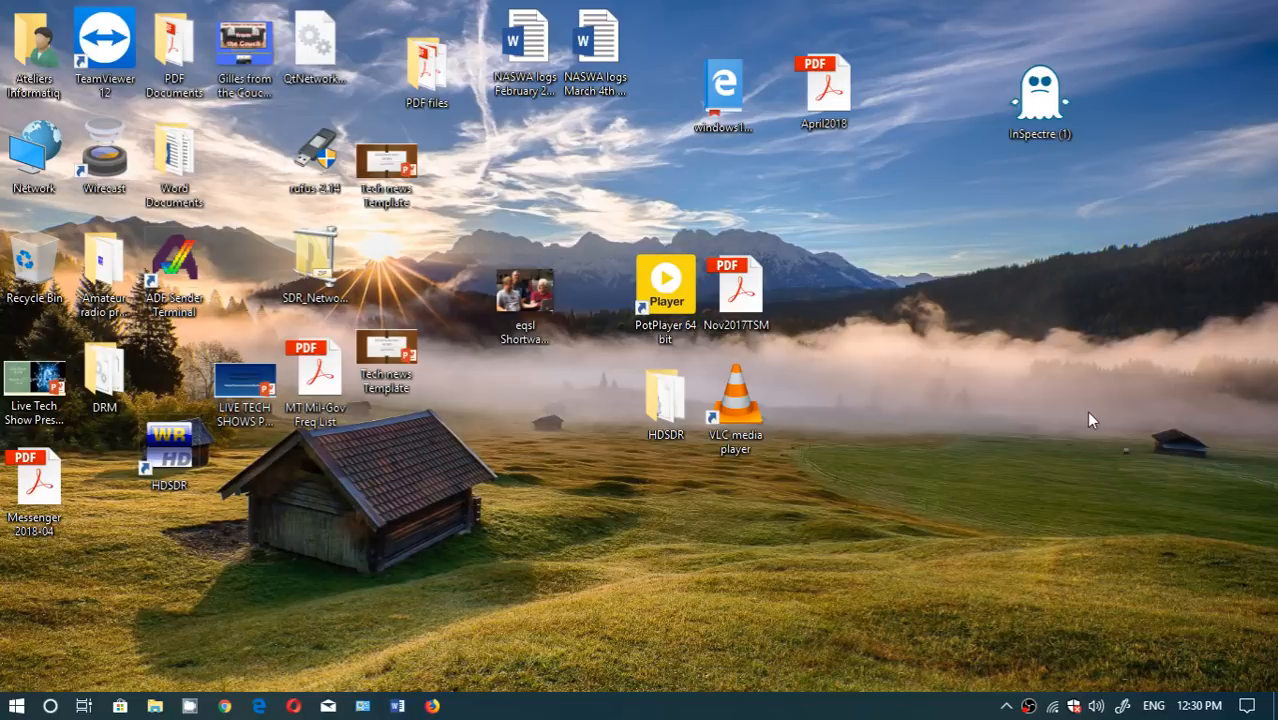
{"action": "mouse_move", "coordinate": [1048, 452]}
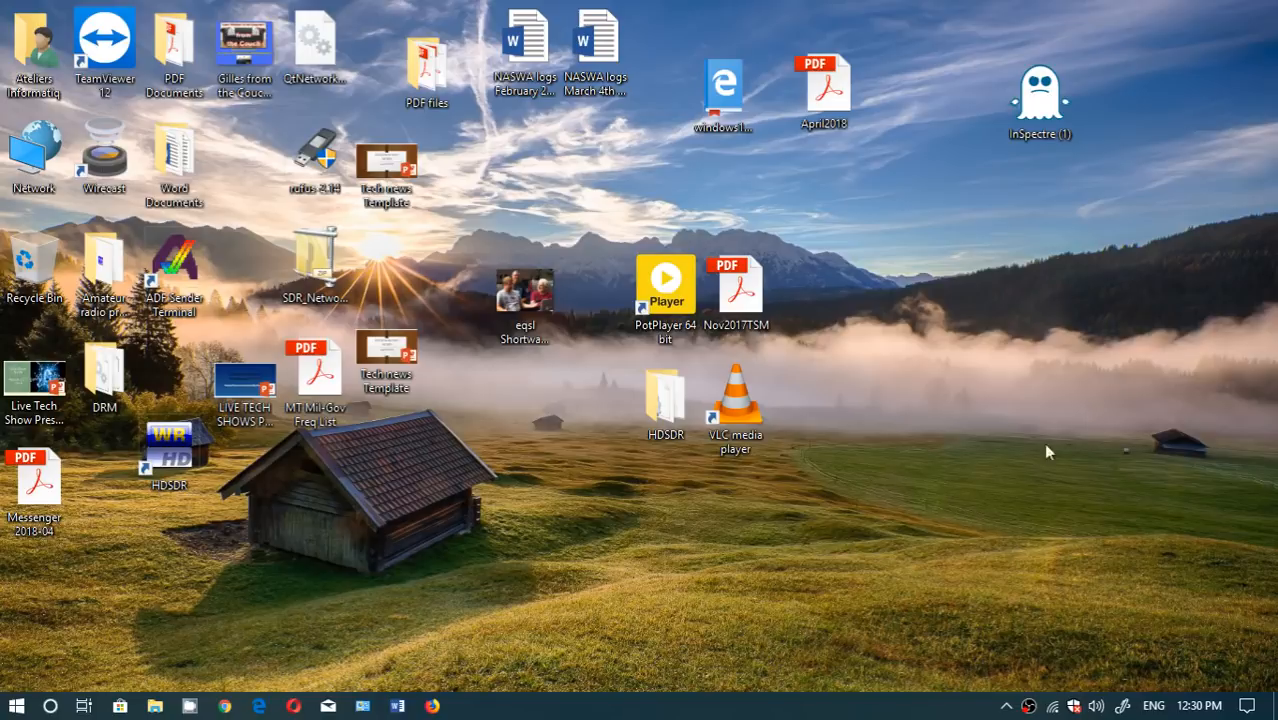